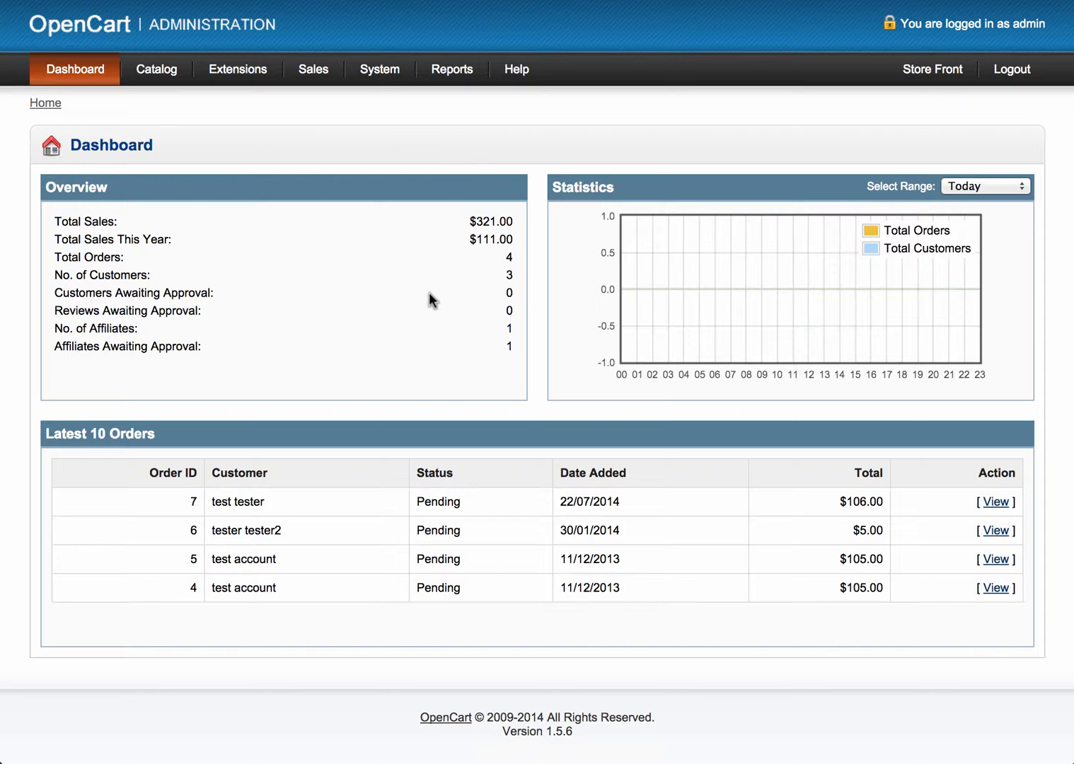
Go to Catalog > Information to list the store's information pages
left_click(155, 68)
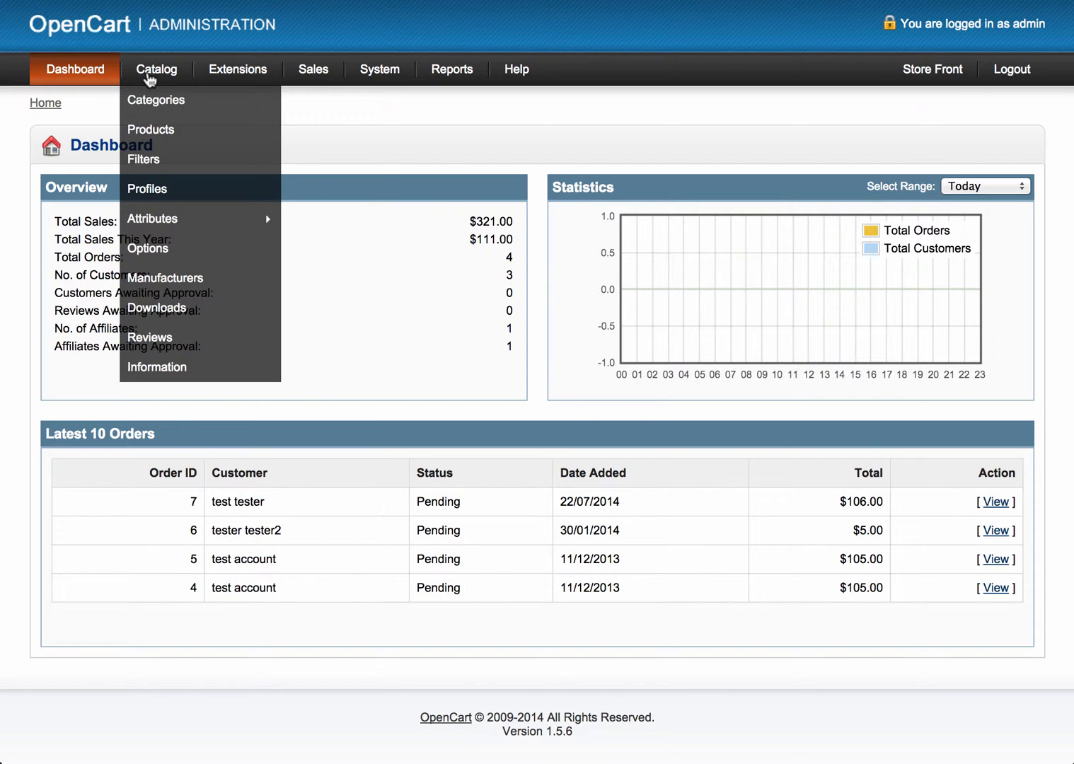
left_click(157, 367)
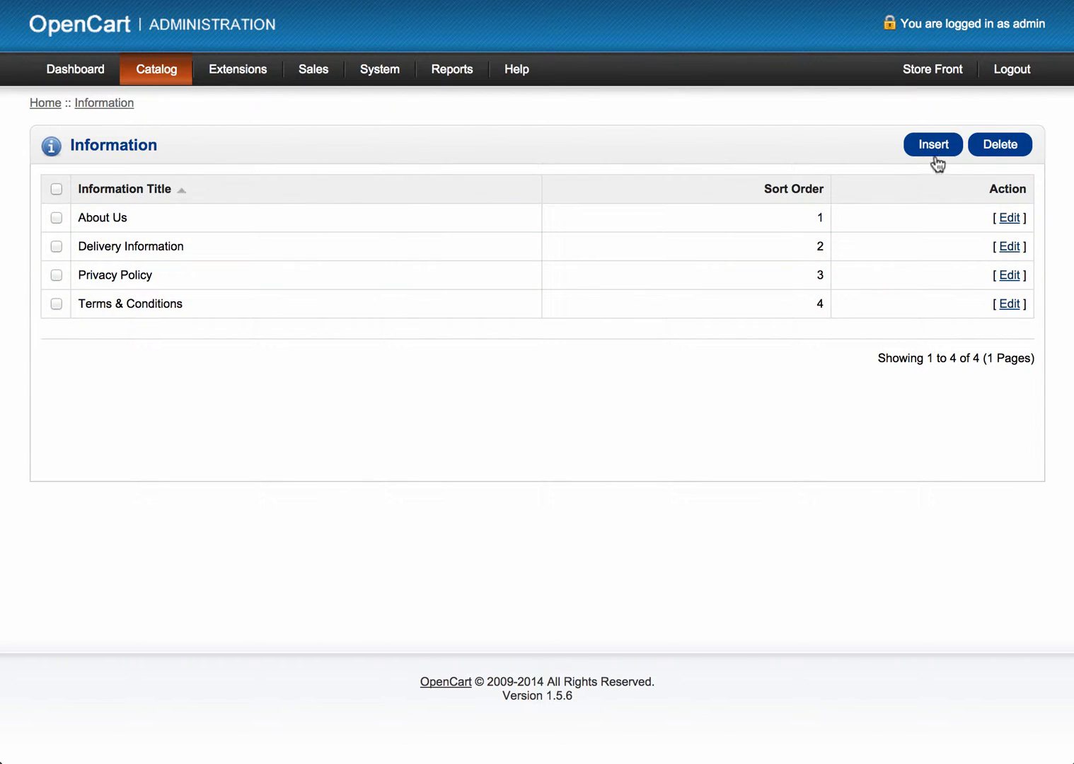
Insert a new page titled 'Example Page' with description 'This is an example page'
left_click(932, 144)
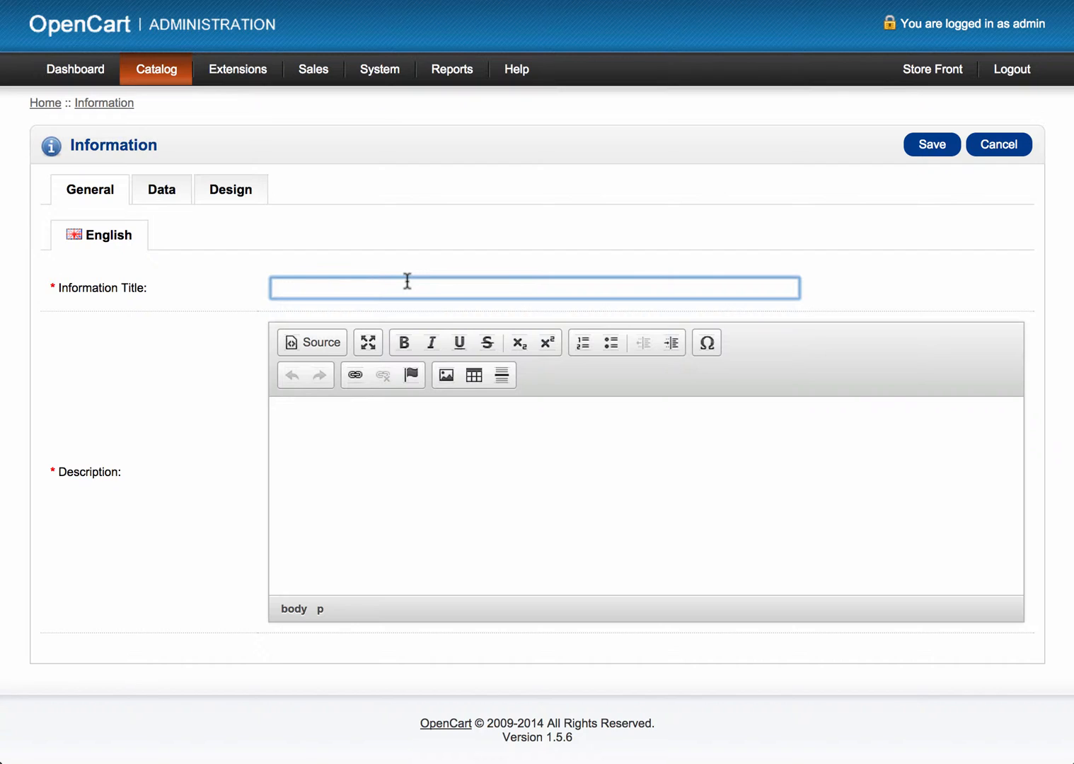
type("Example Page")
left_click(645, 496)
type("T")
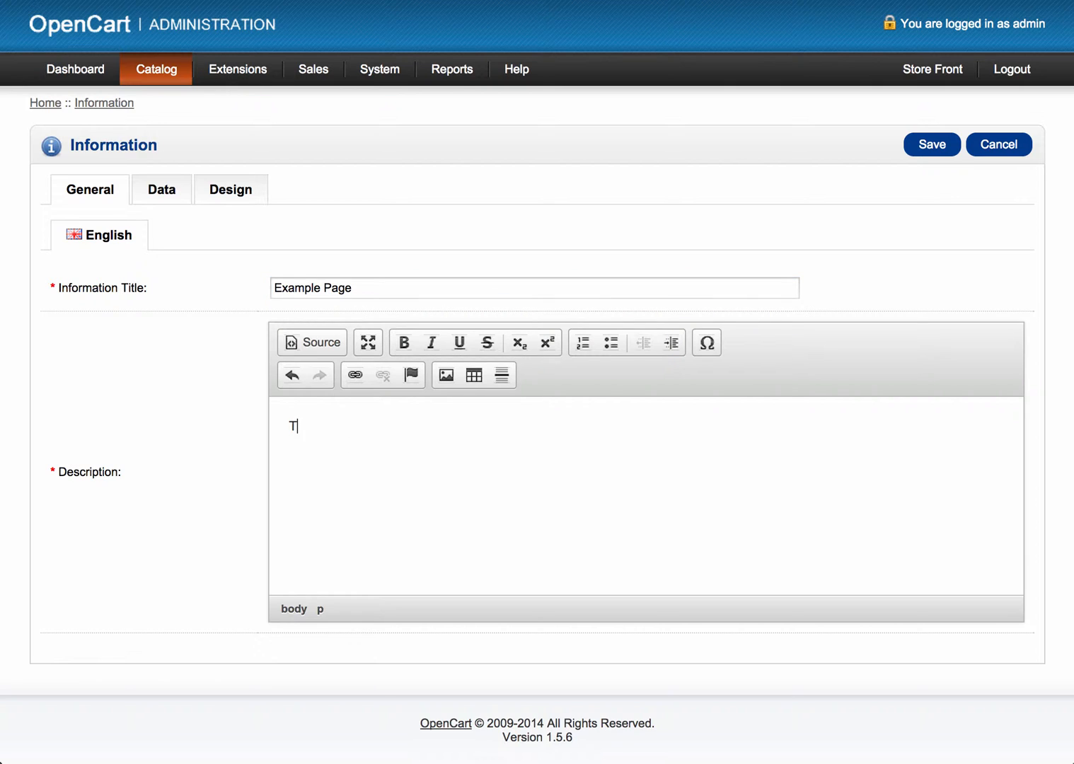
type("his is an exa")
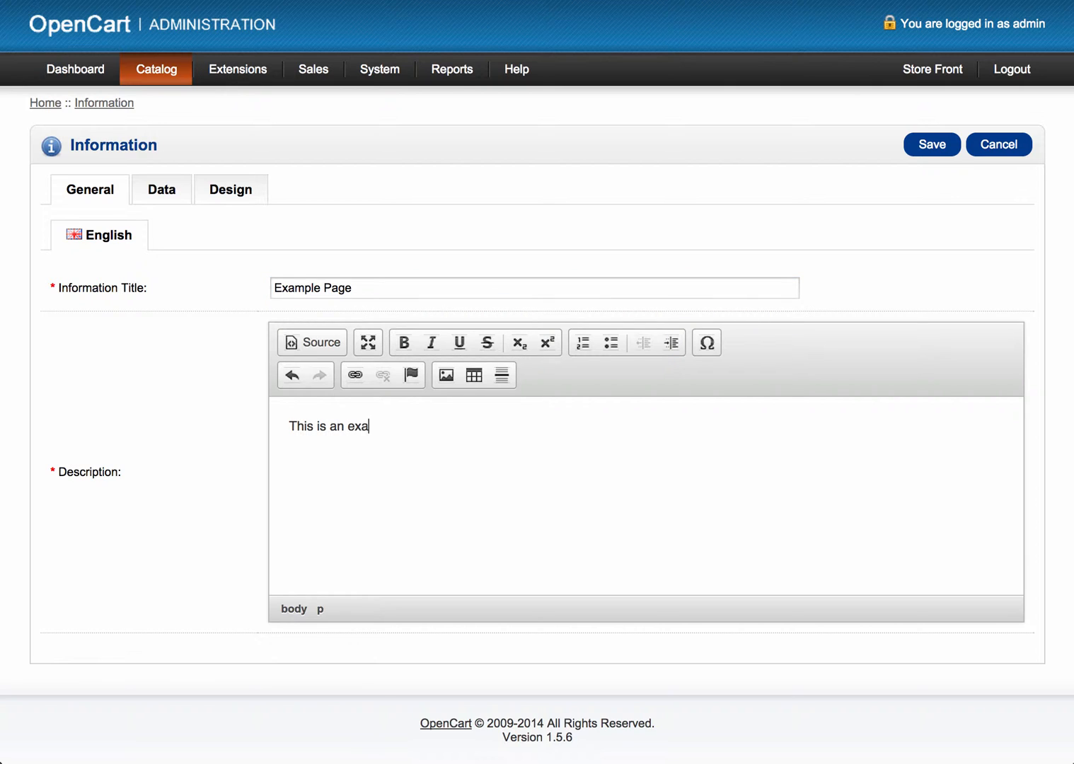
type("mple a")
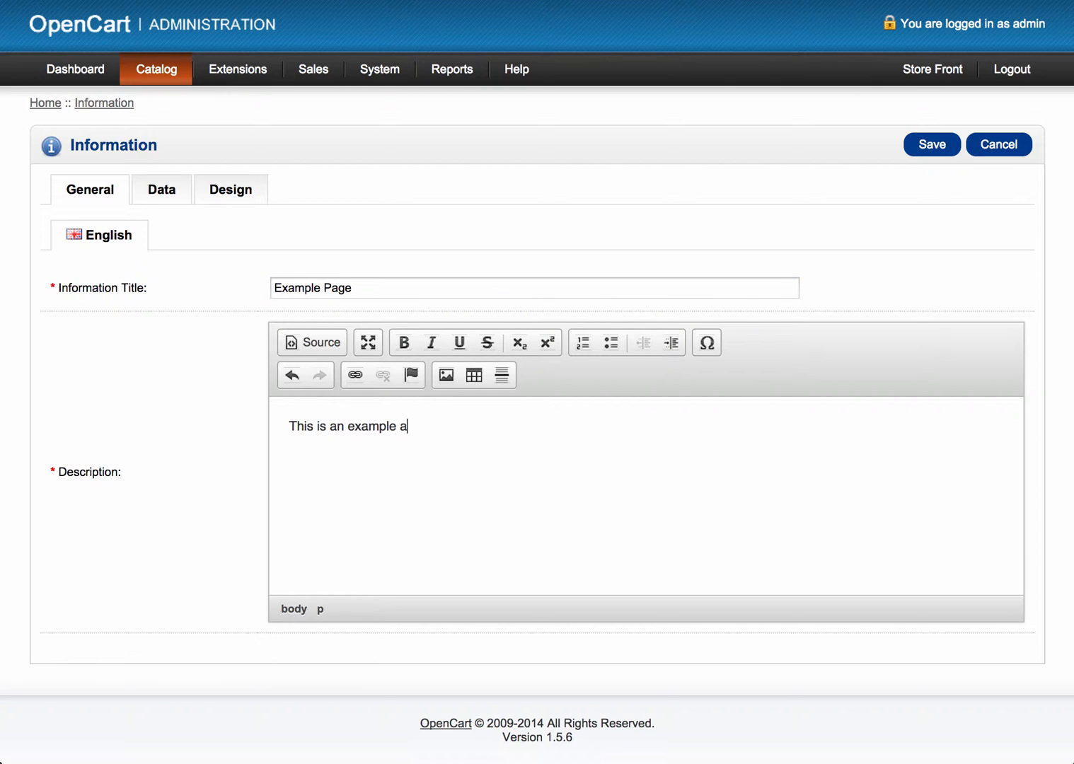
type("page")
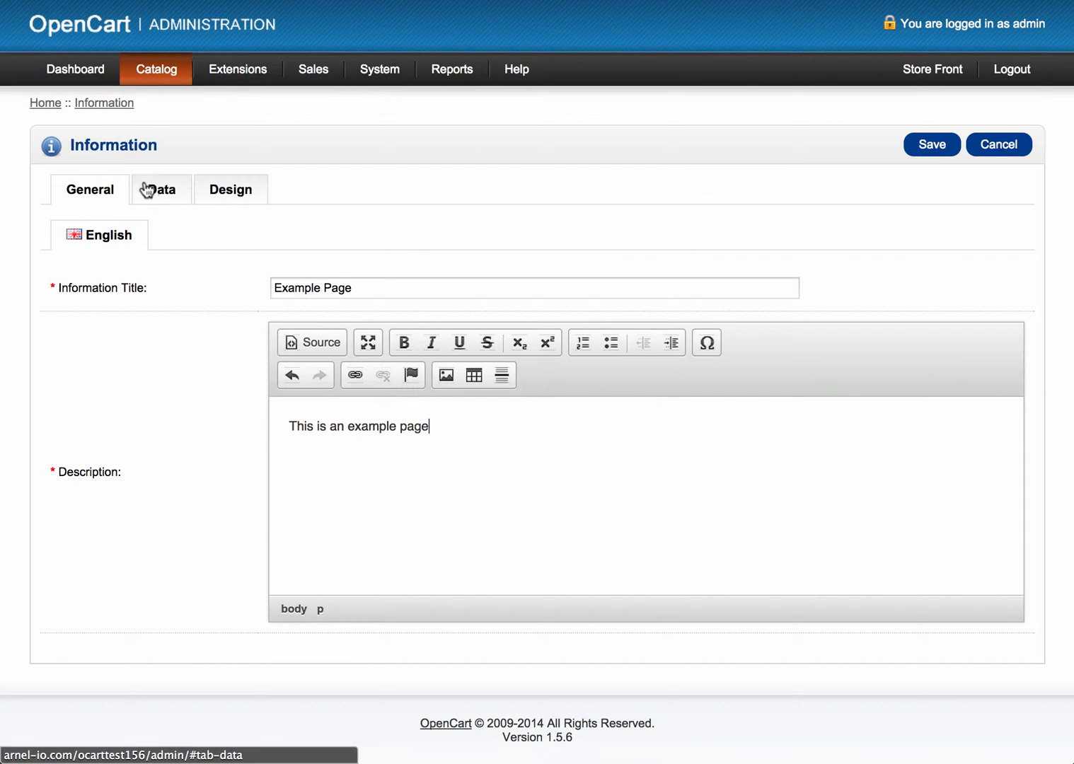
Set Example Page's sort order to 2, enable Bottom footer display, and save it
left_click(161, 189)
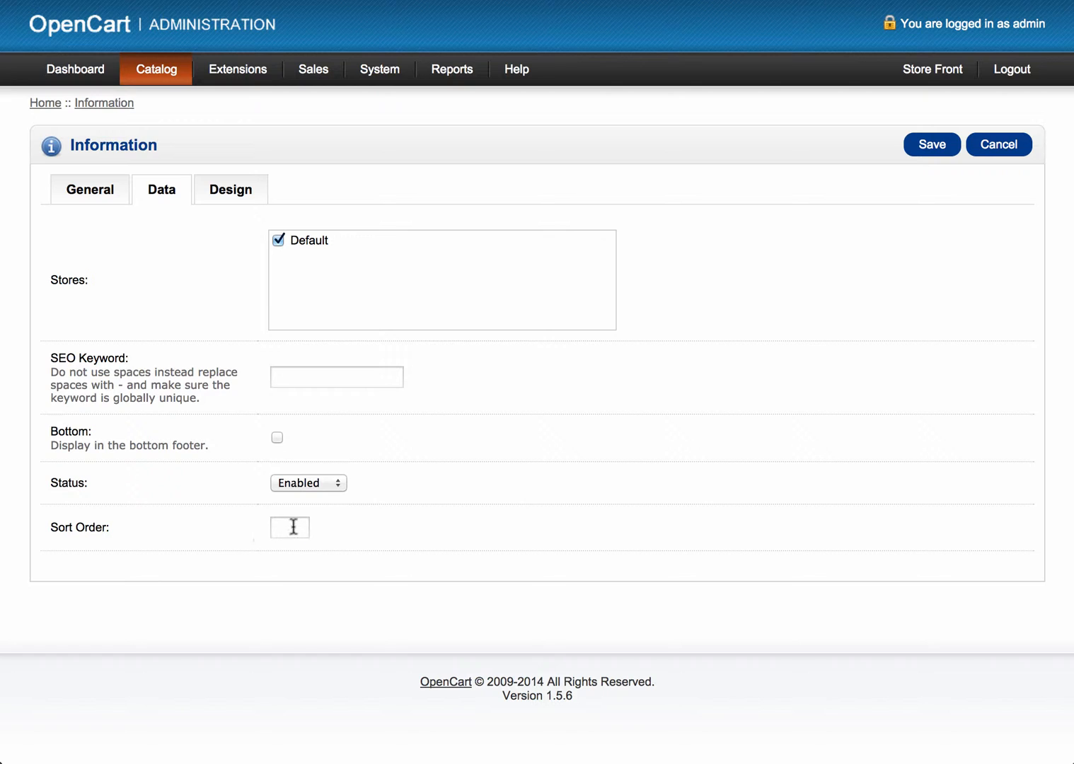
type("2")
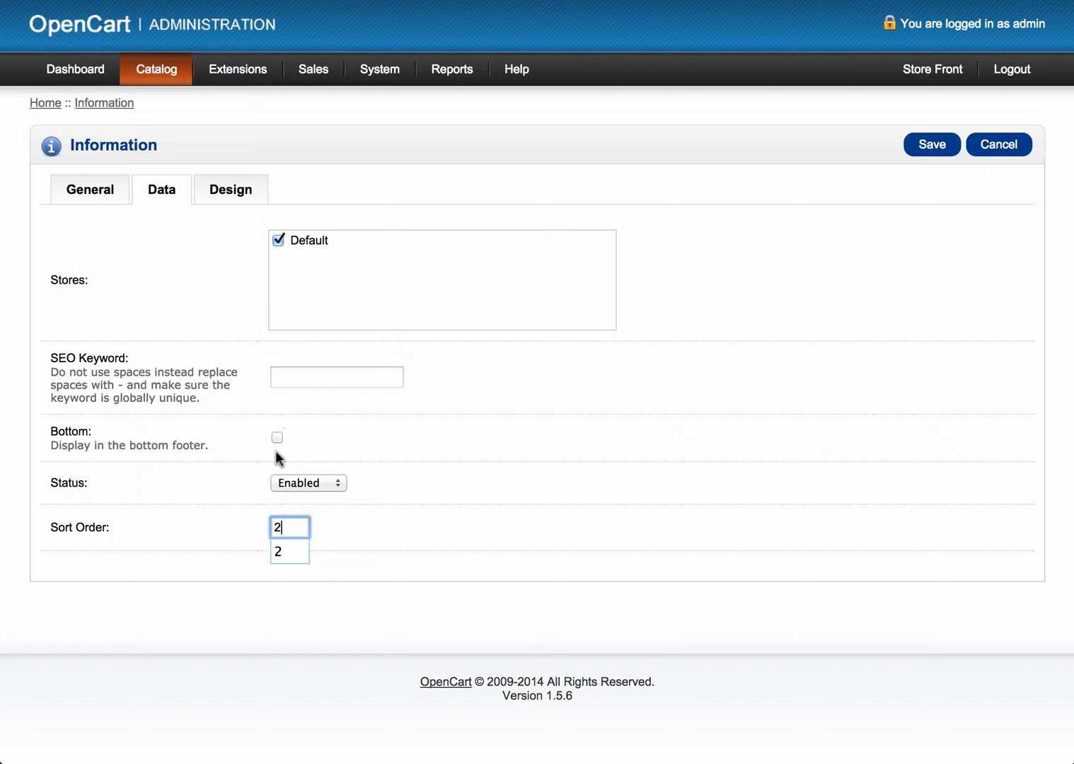
left_click(277, 436)
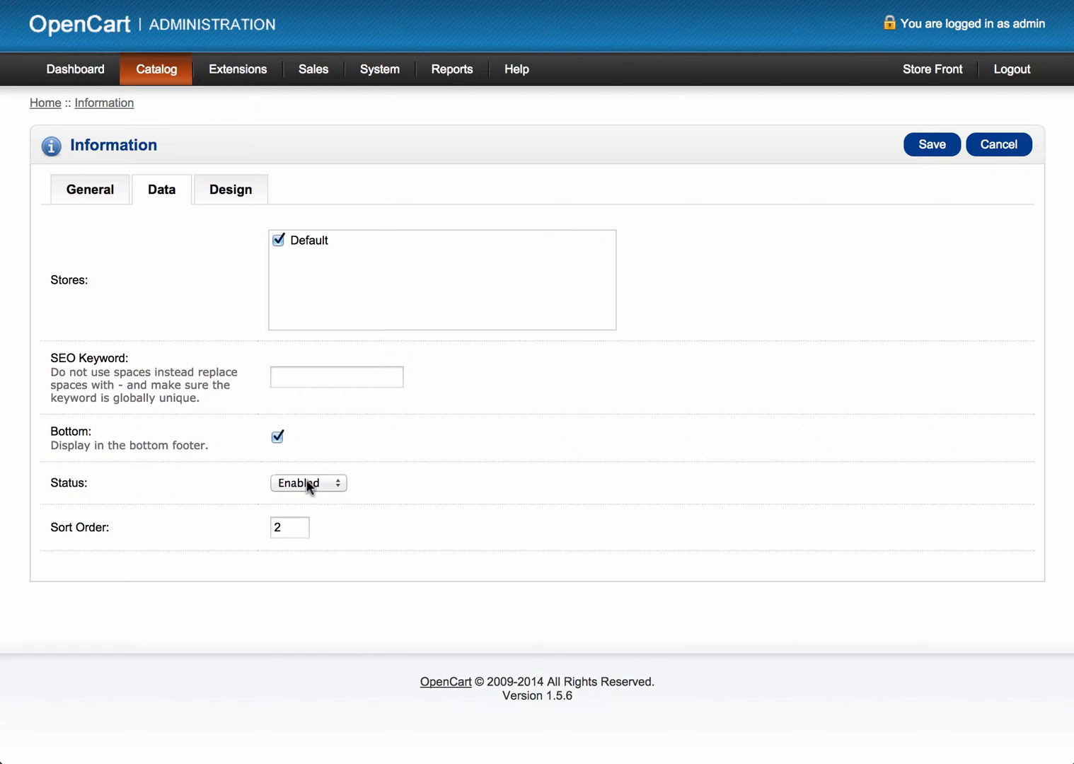
mouse_move(585, 297)
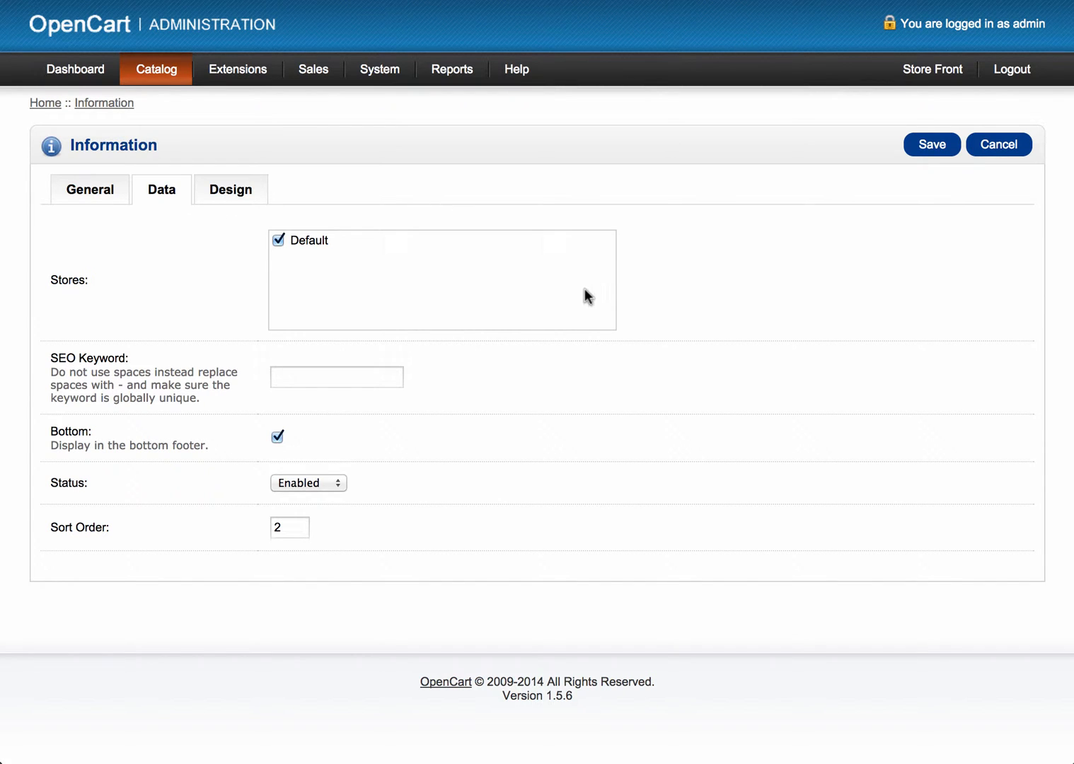
left_click(931, 144)
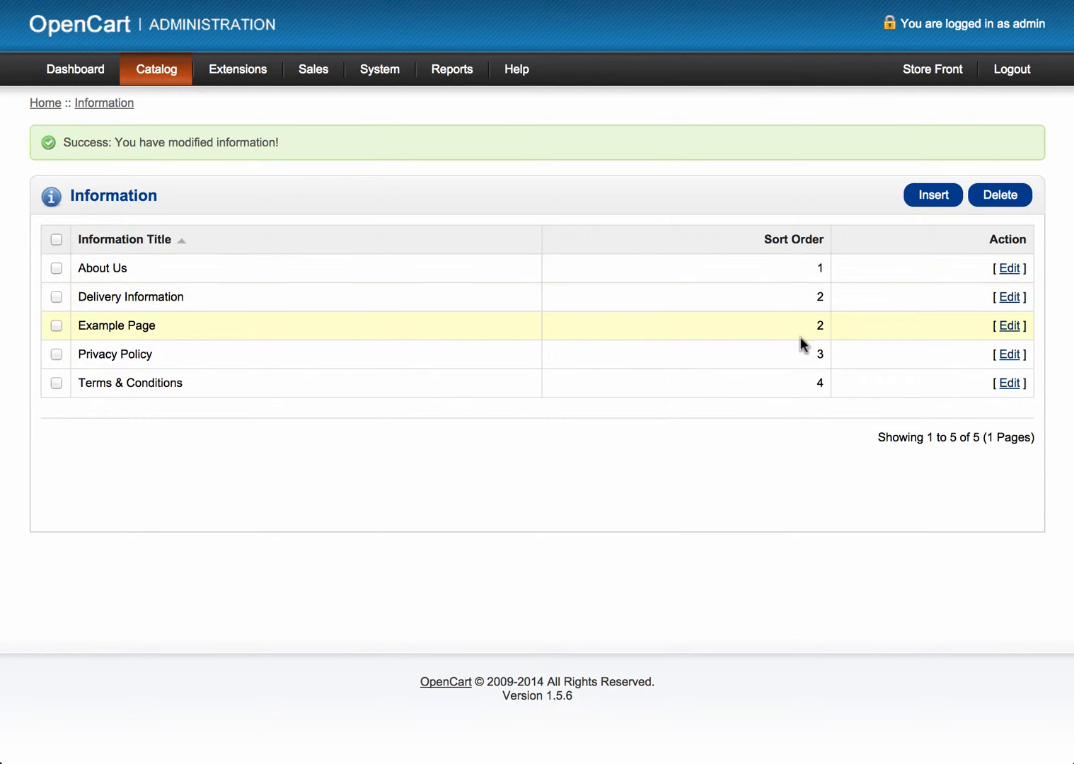
mouse_move(804, 333)
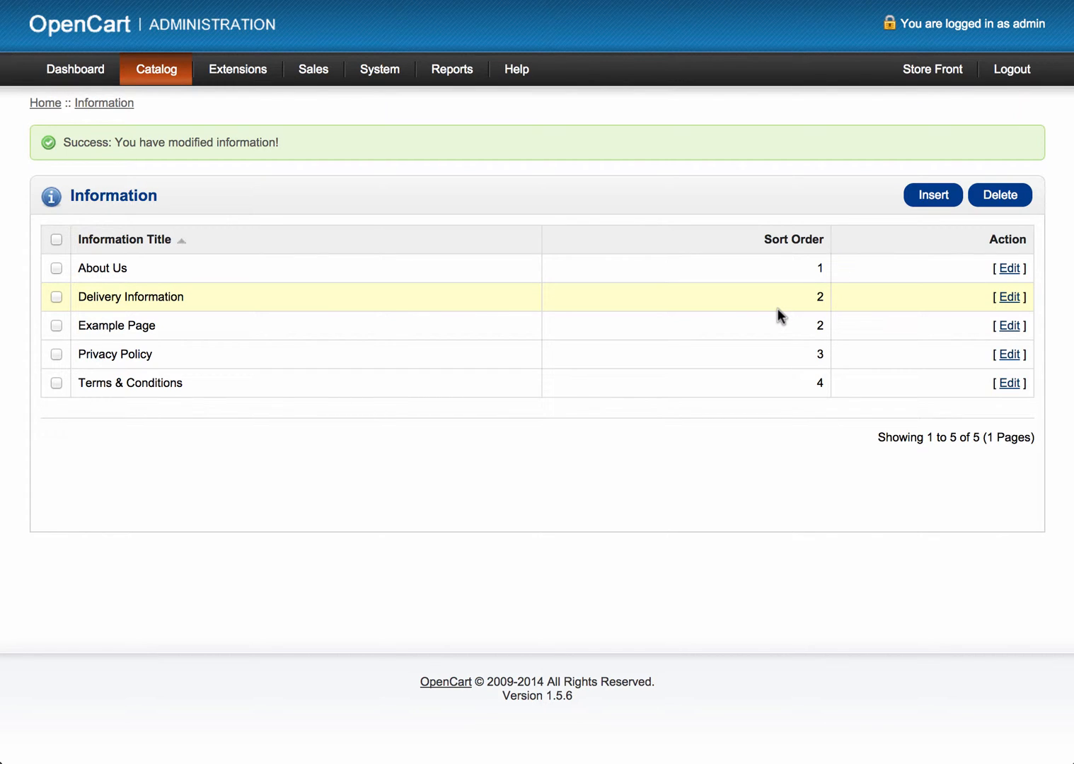
Change Delivery Information's sort order to 3 and save it
left_click(1008, 297)
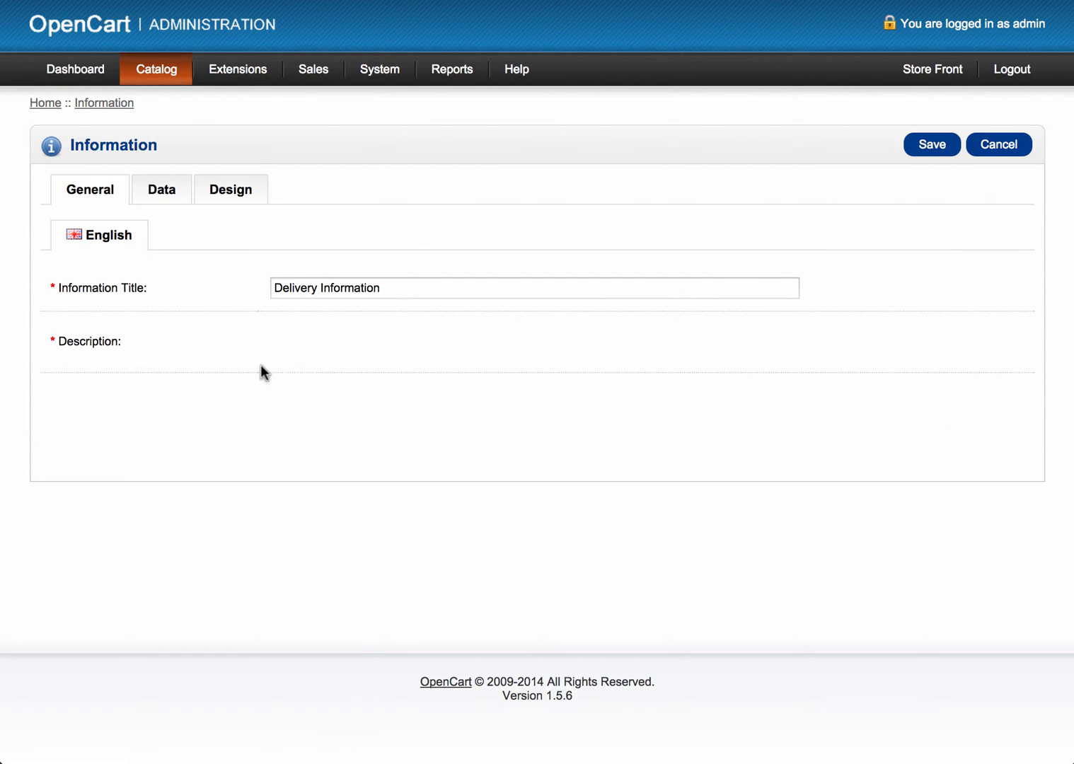
left_click(160, 189)
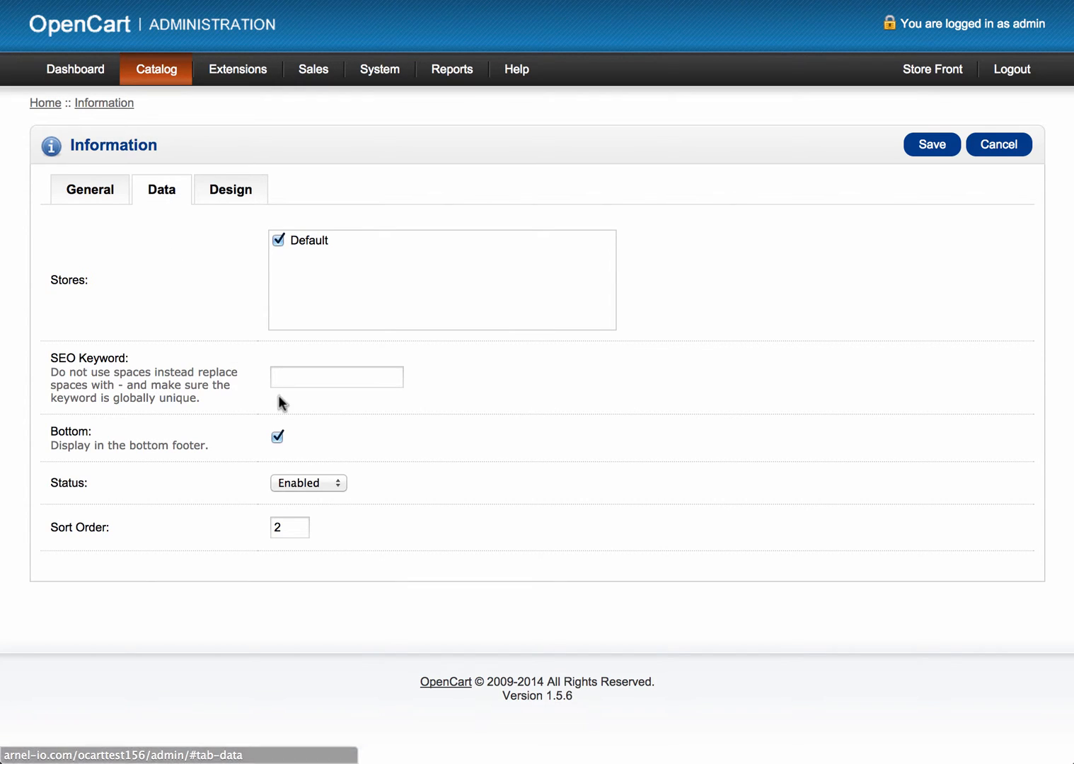
type("3")
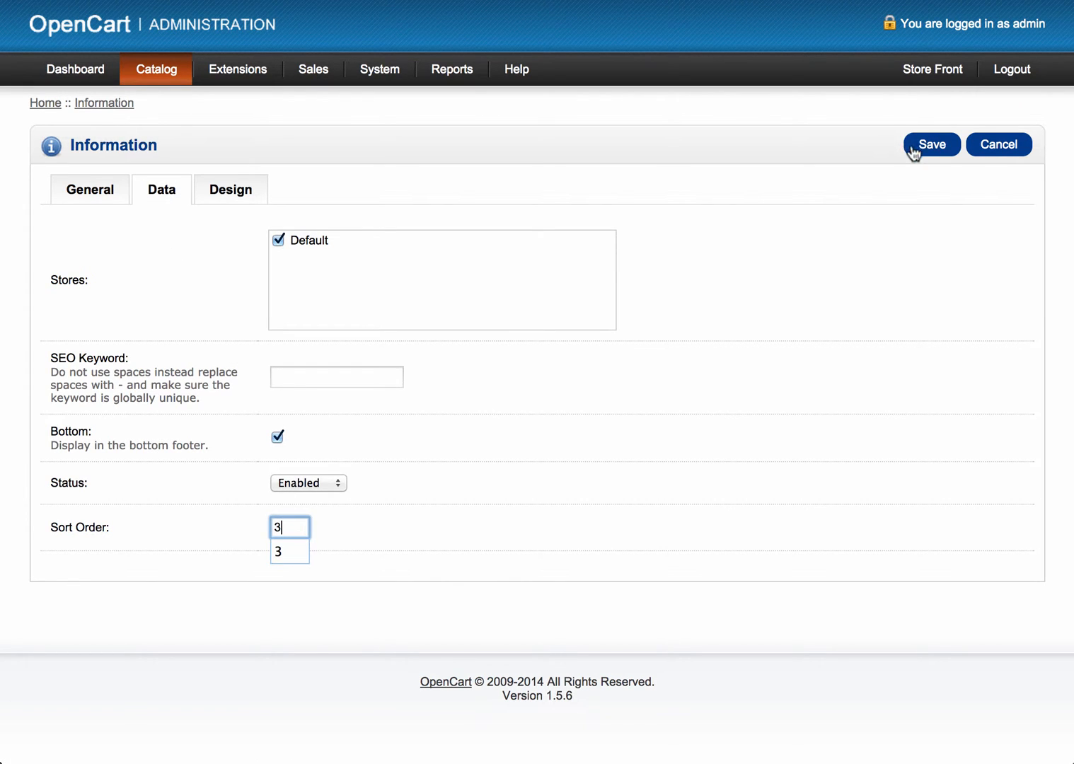
left_click(931, 144)
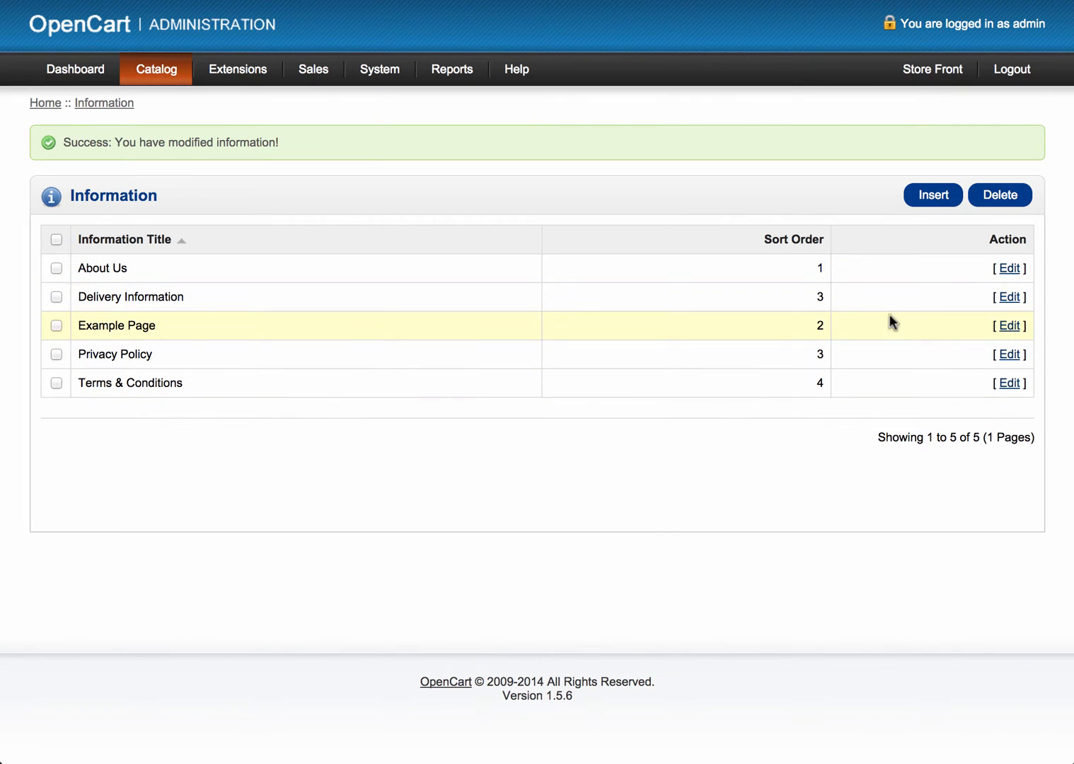
mouse_move(1004, 357)
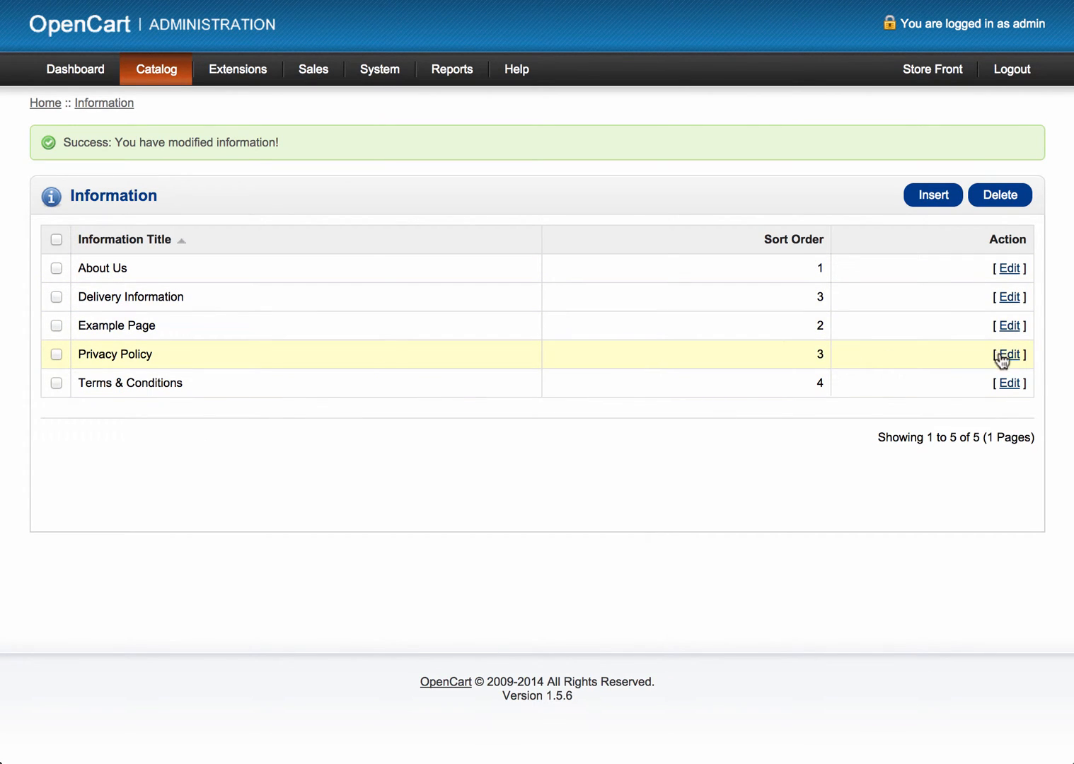
Change Privacy Policy's sort order to 4 and save it
left_click(1008, 353)
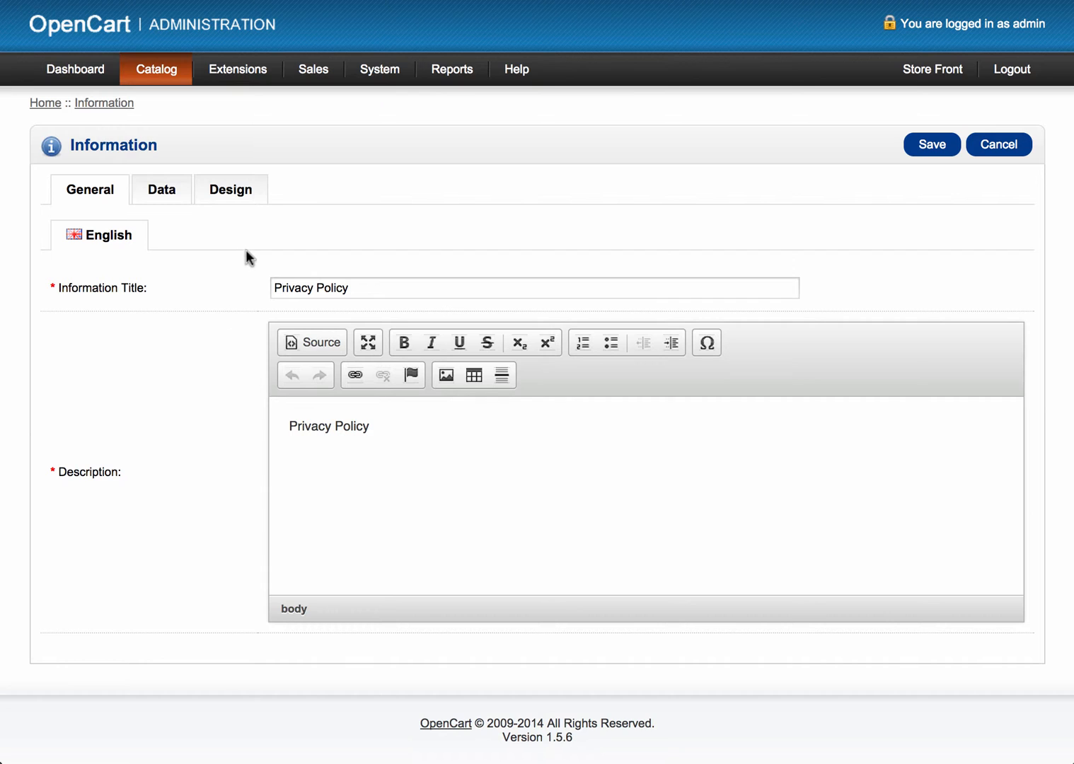
left_click(161, 189)
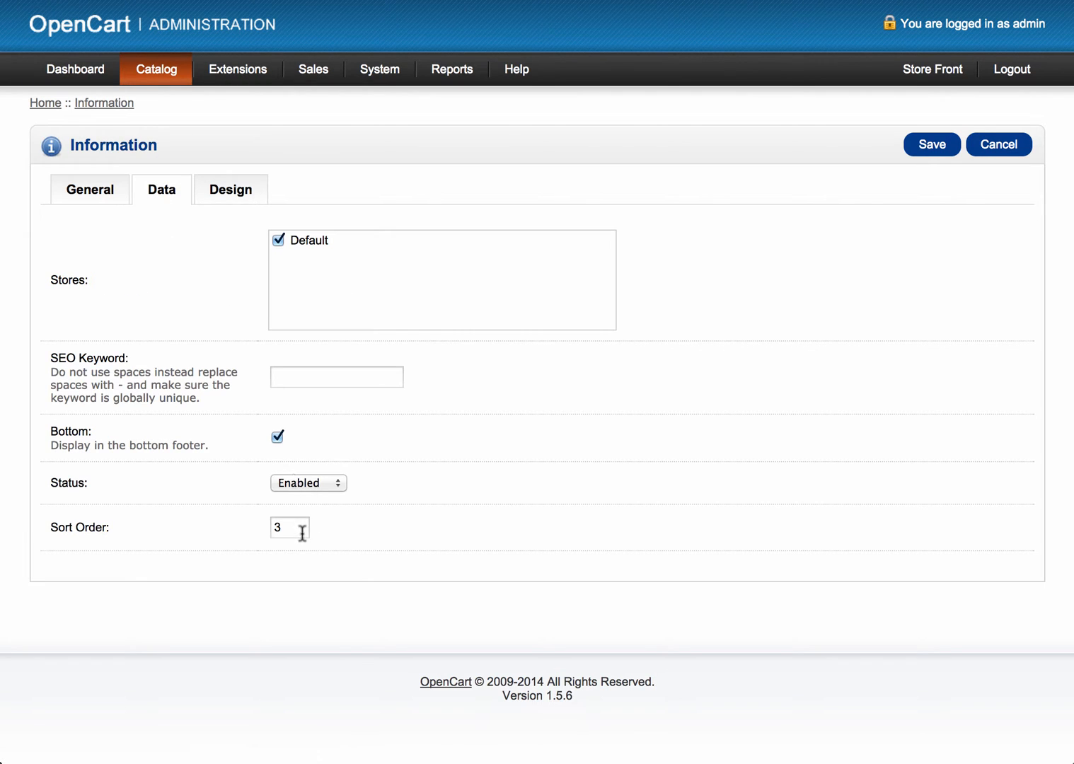
type("4")
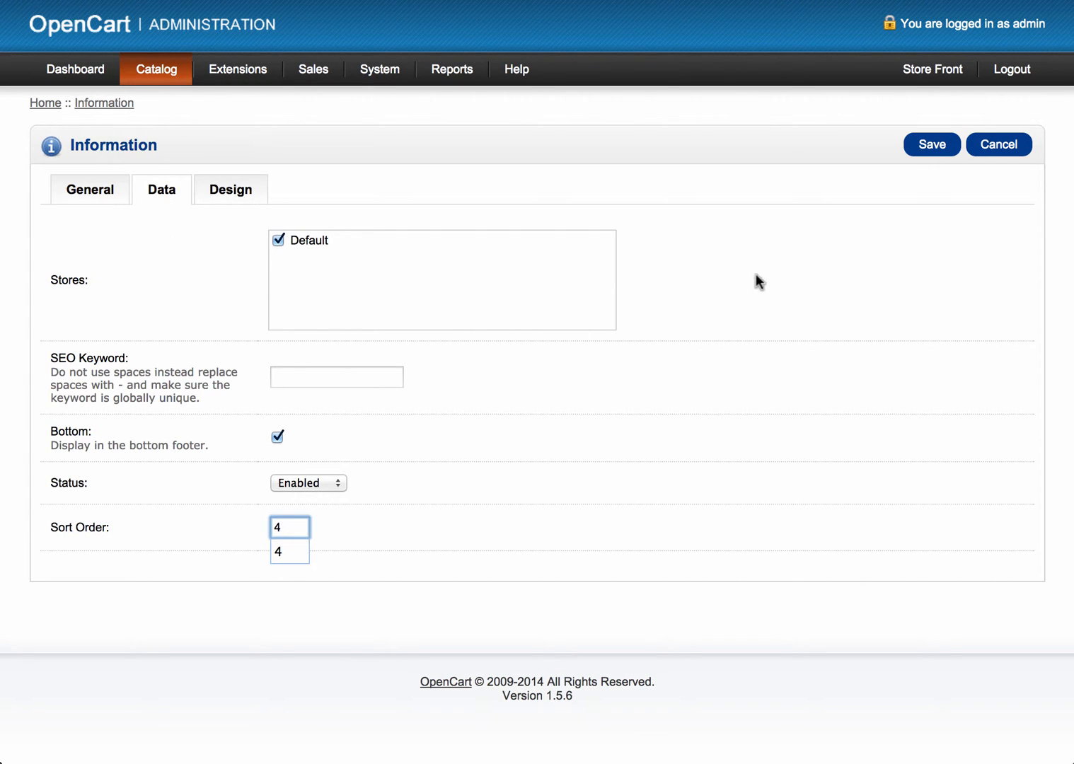
left_click(931, 145)
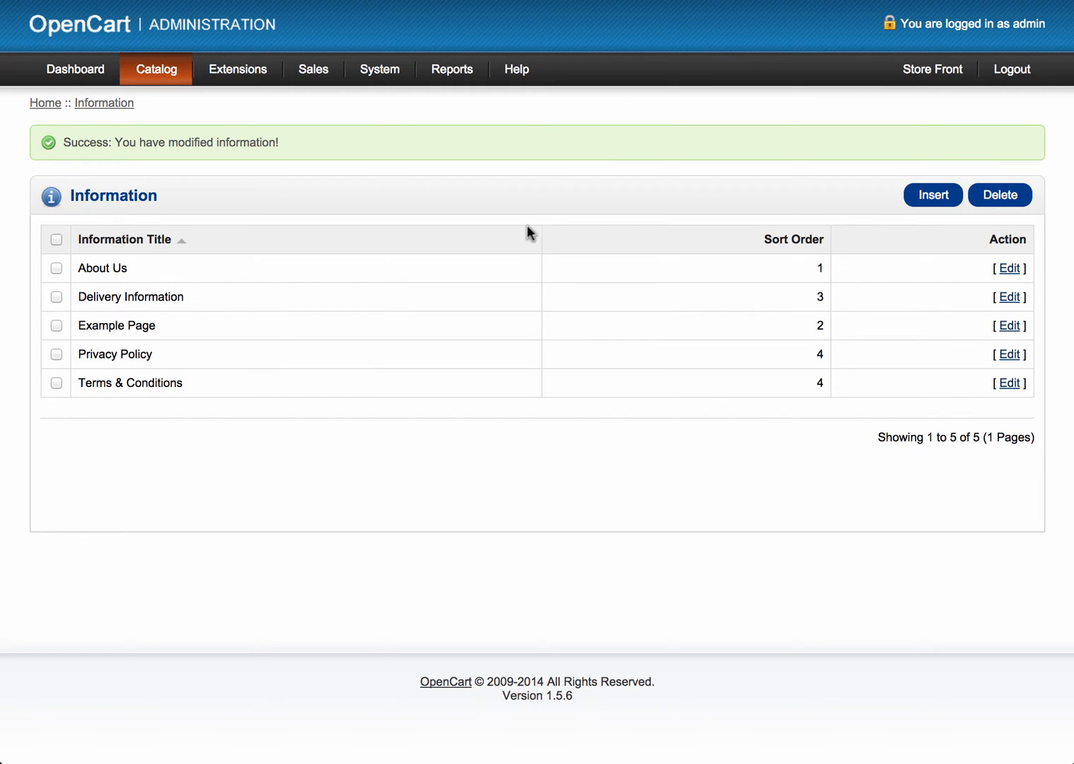
mouse_move(1010, 382)
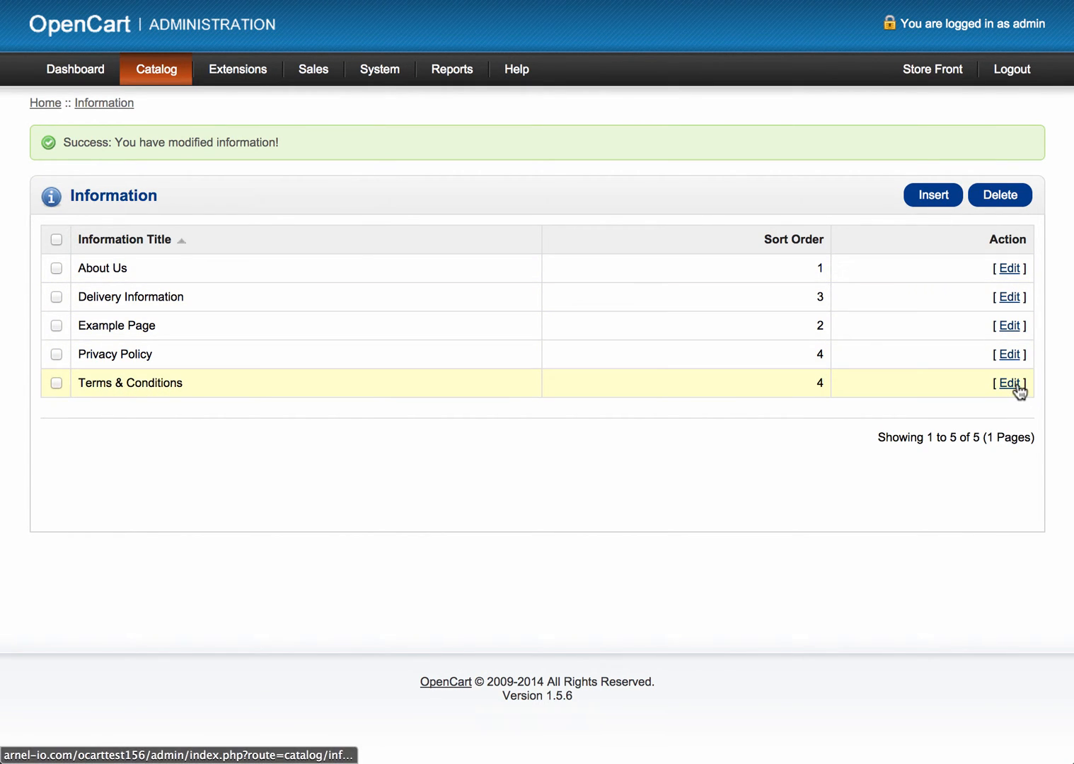
Change Terms & Conditions' sort order to 5 and save it
left_click(1009, 382)
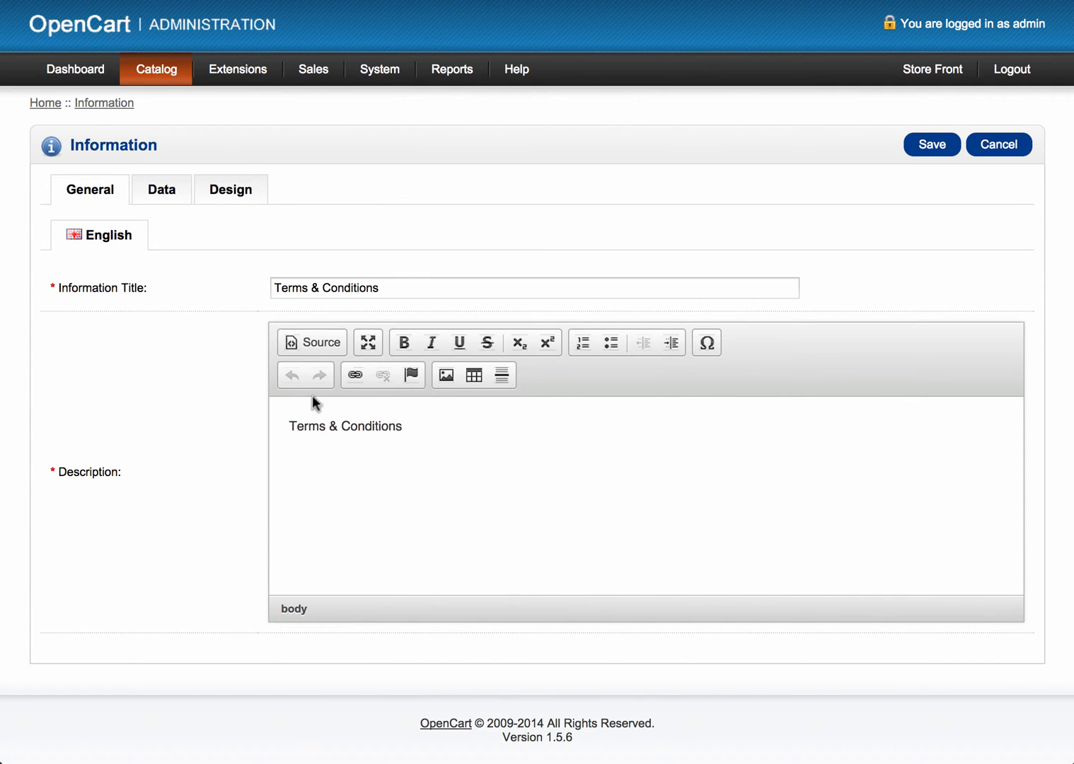
left_click(161, 189)
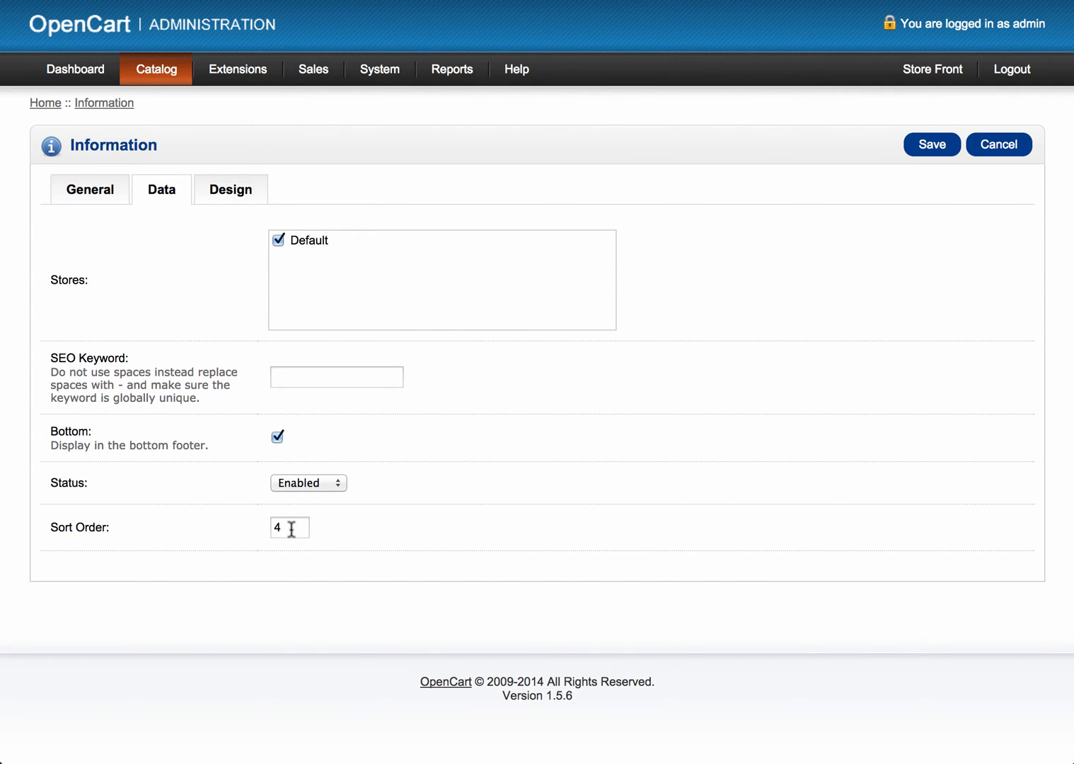
type("5")
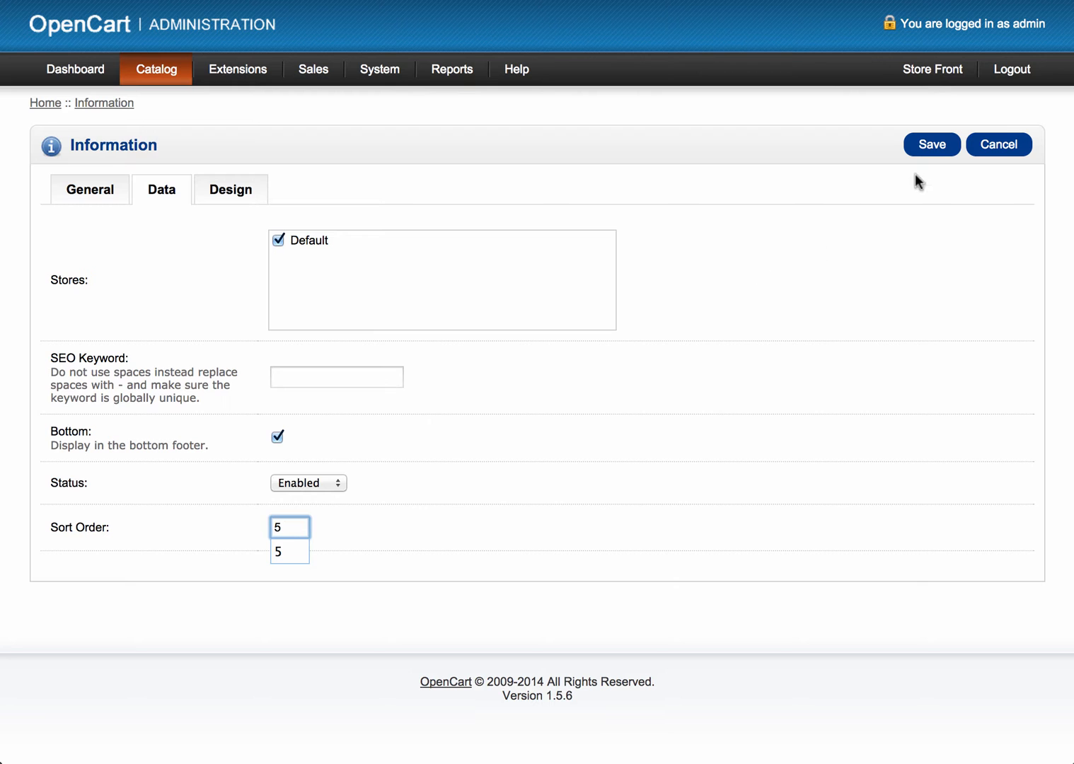
left_click(931, 145)
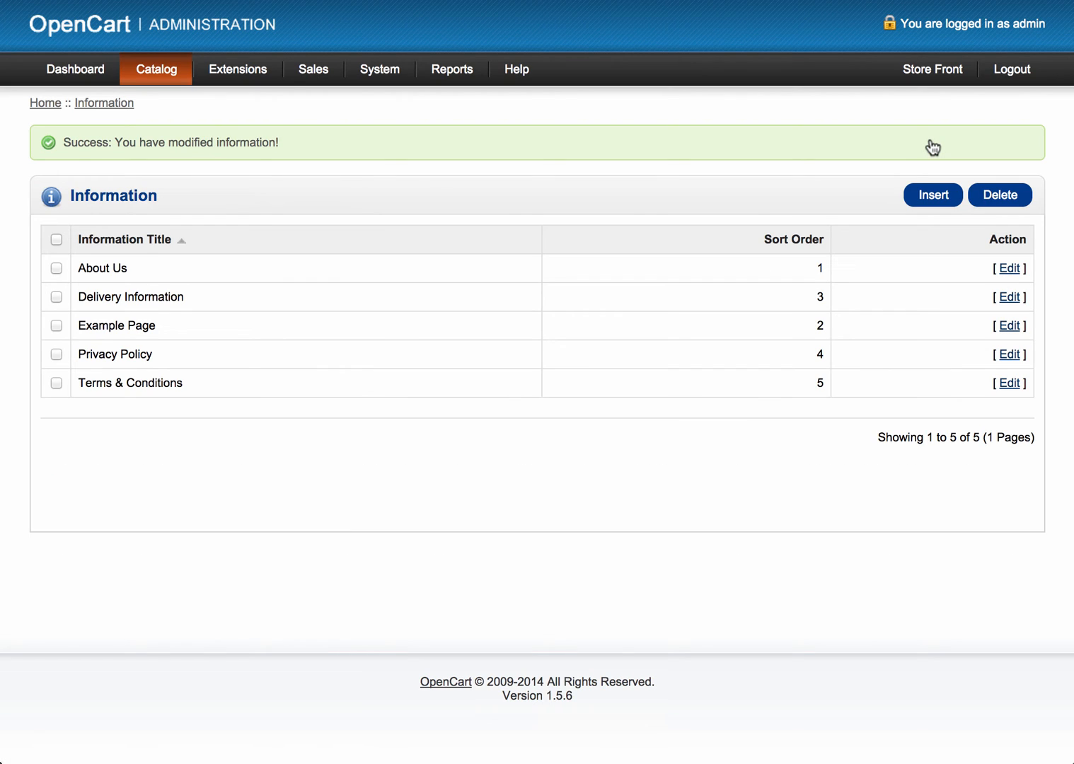
mouse_move(730, 417)
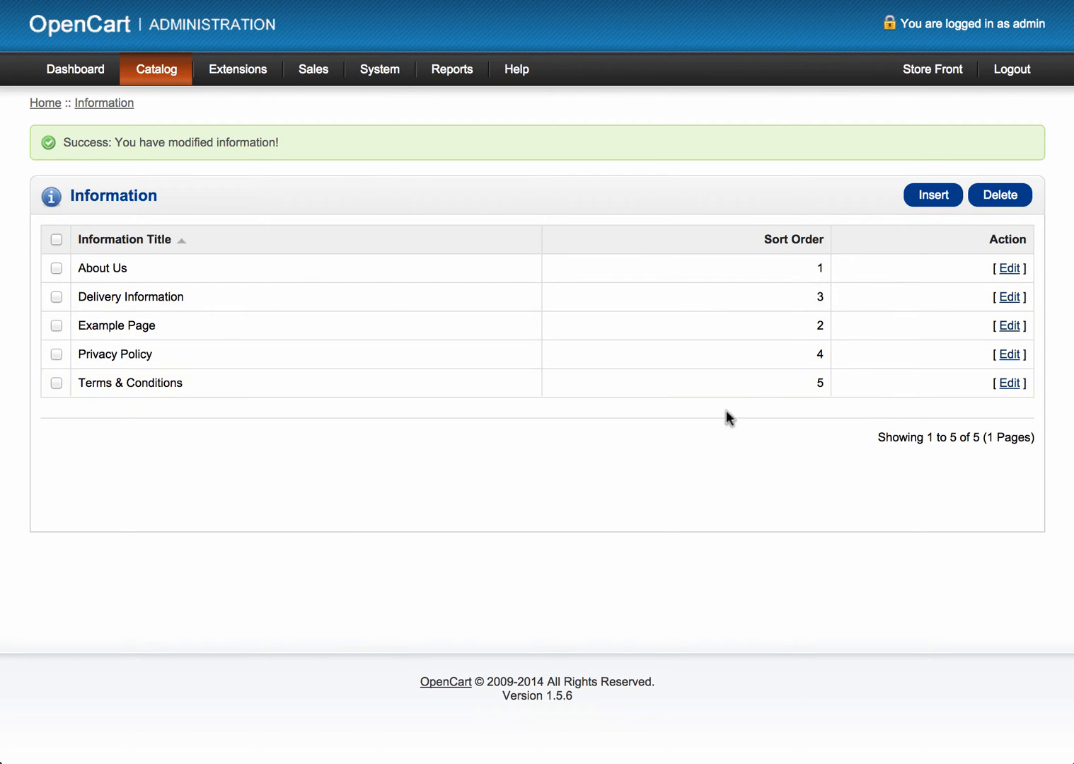
mouse_move(558, 314)
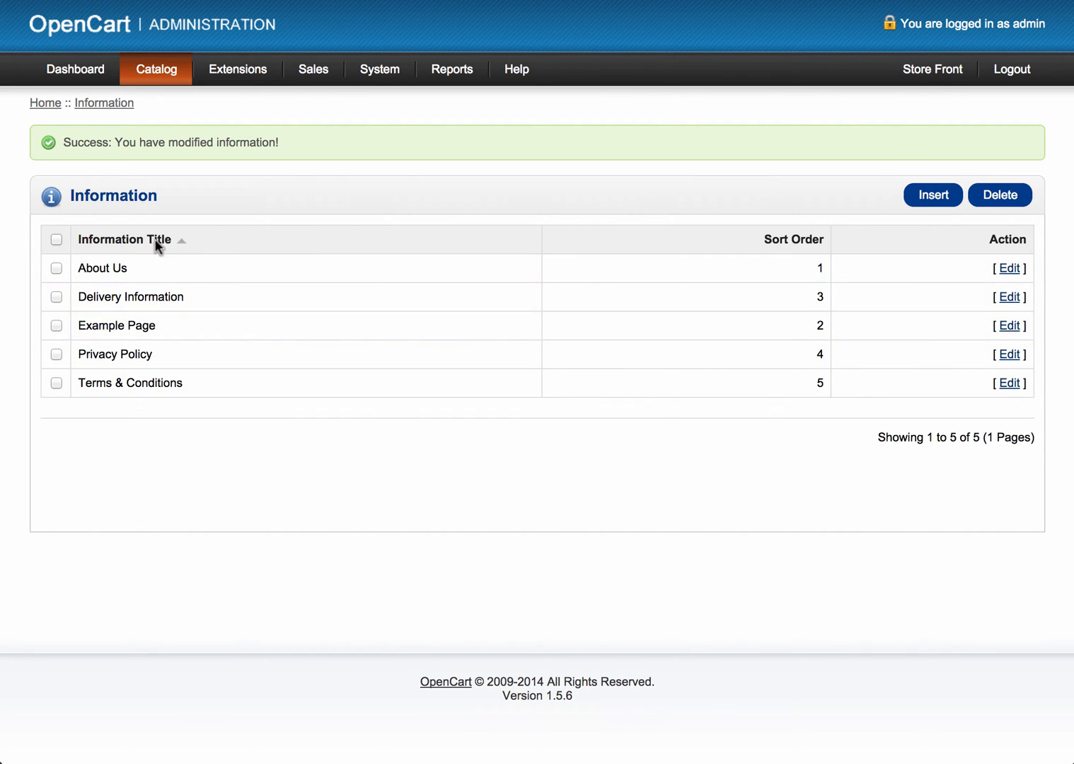
mouse_move(823, 102)
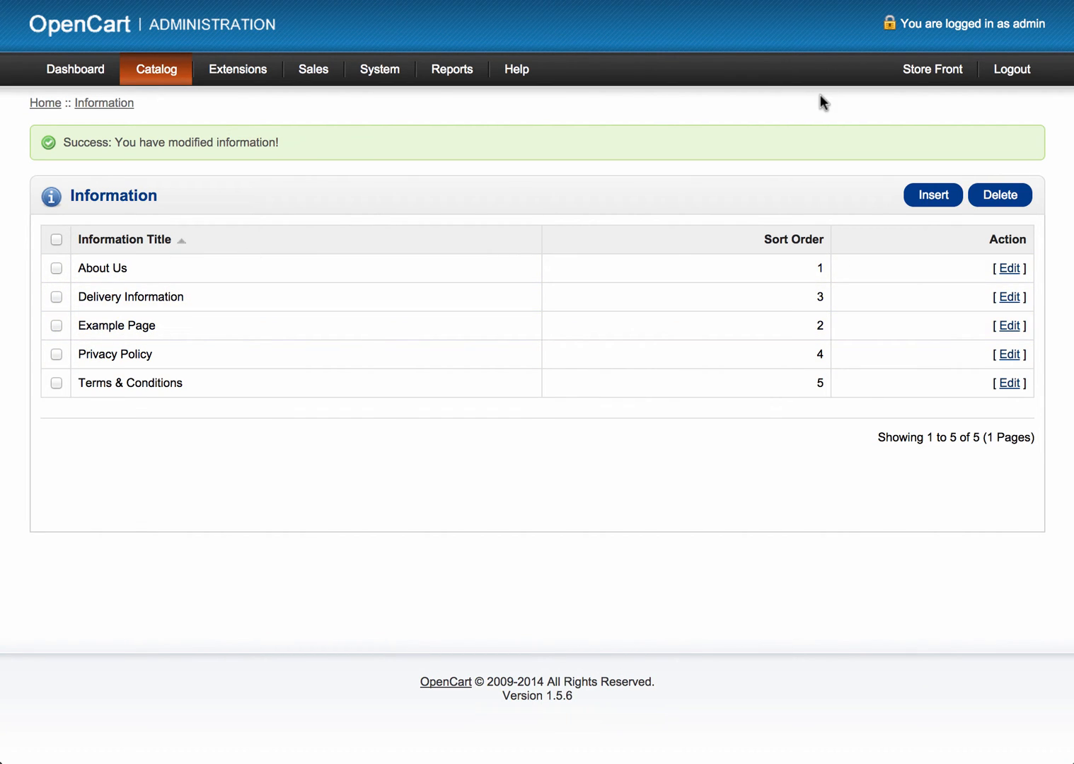
View the storefront and open Example Page from the footer's Information links
left_click(931, 68)
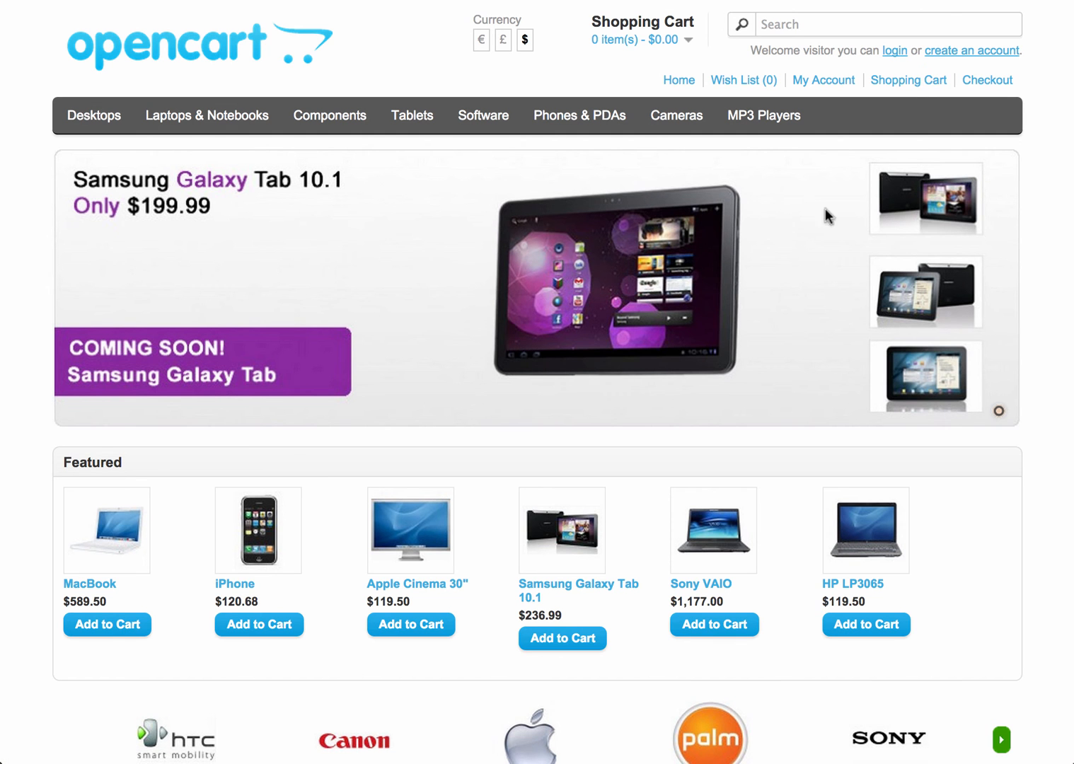
scroll("down", 3)
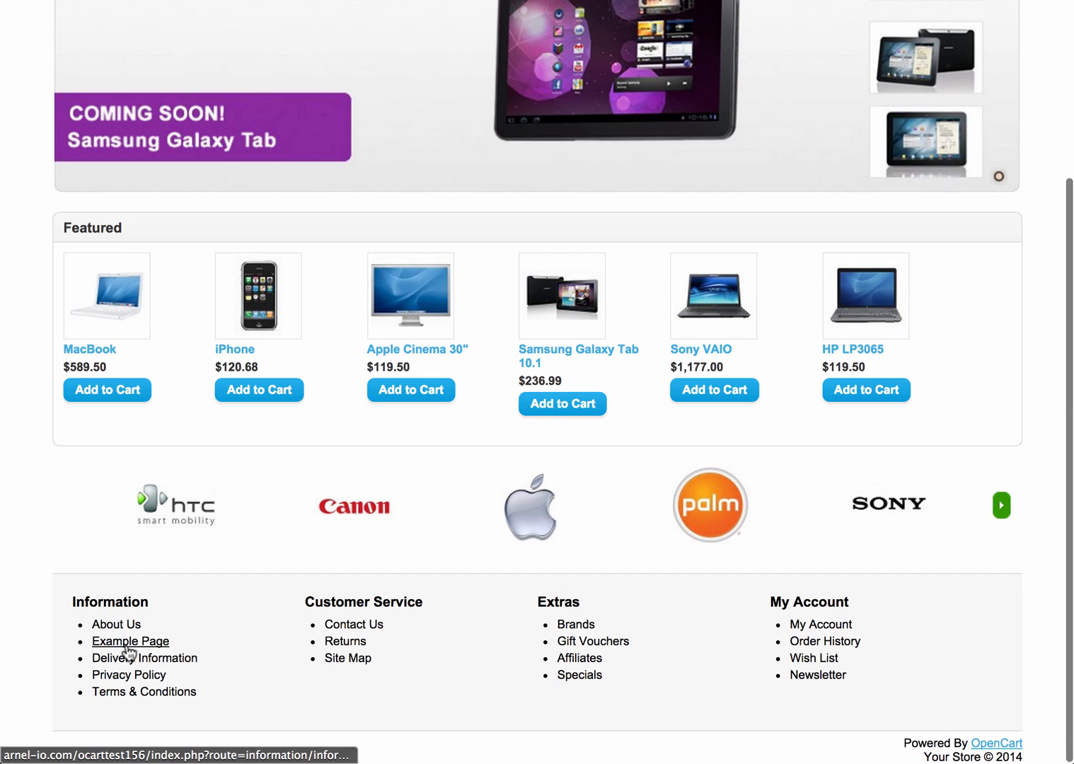
left_click(130, 640)
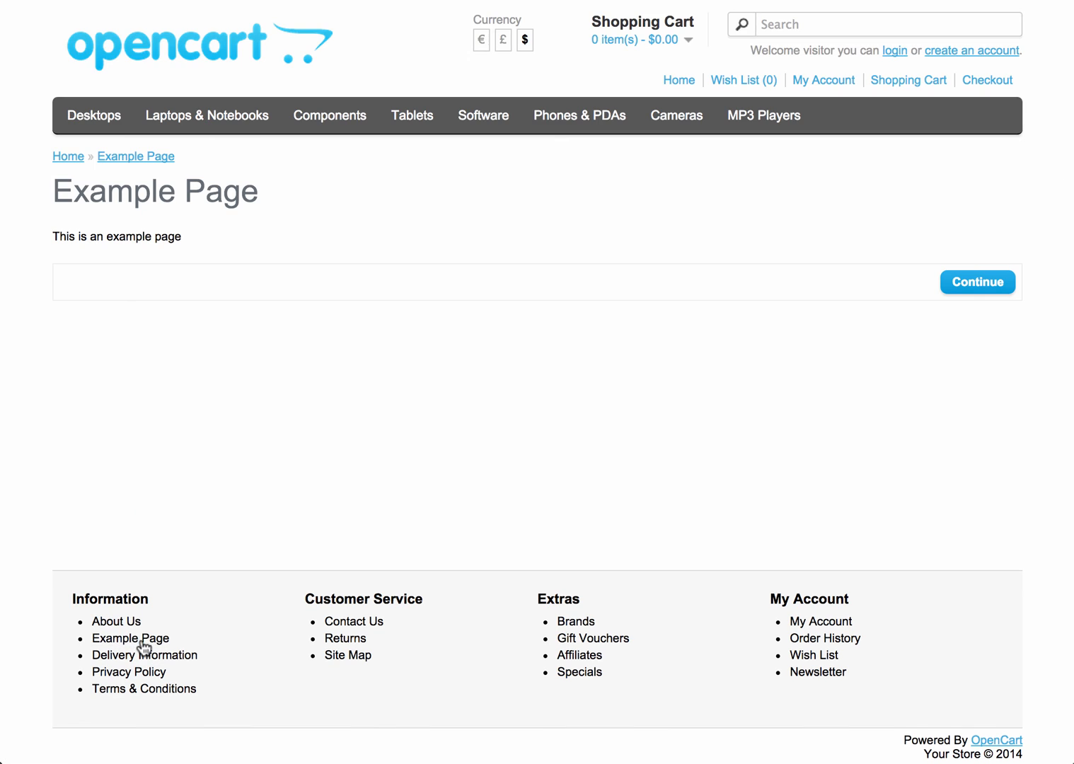
mouse_move(239, 297)
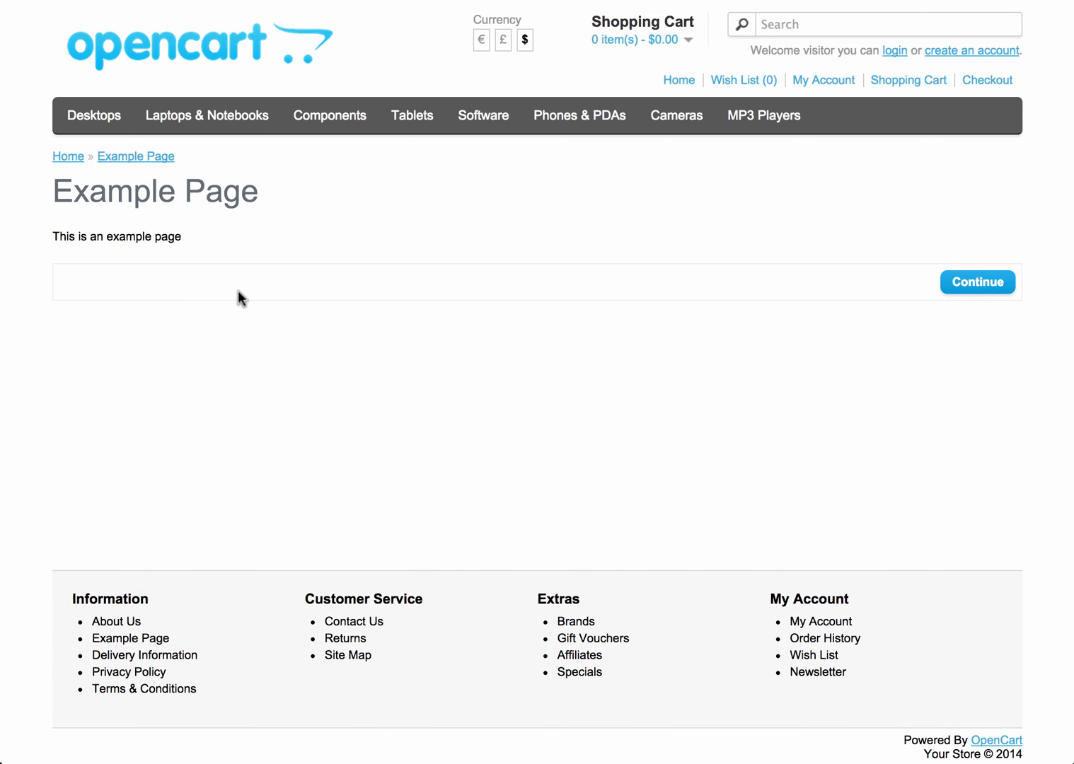
mouse_move(353, 285)
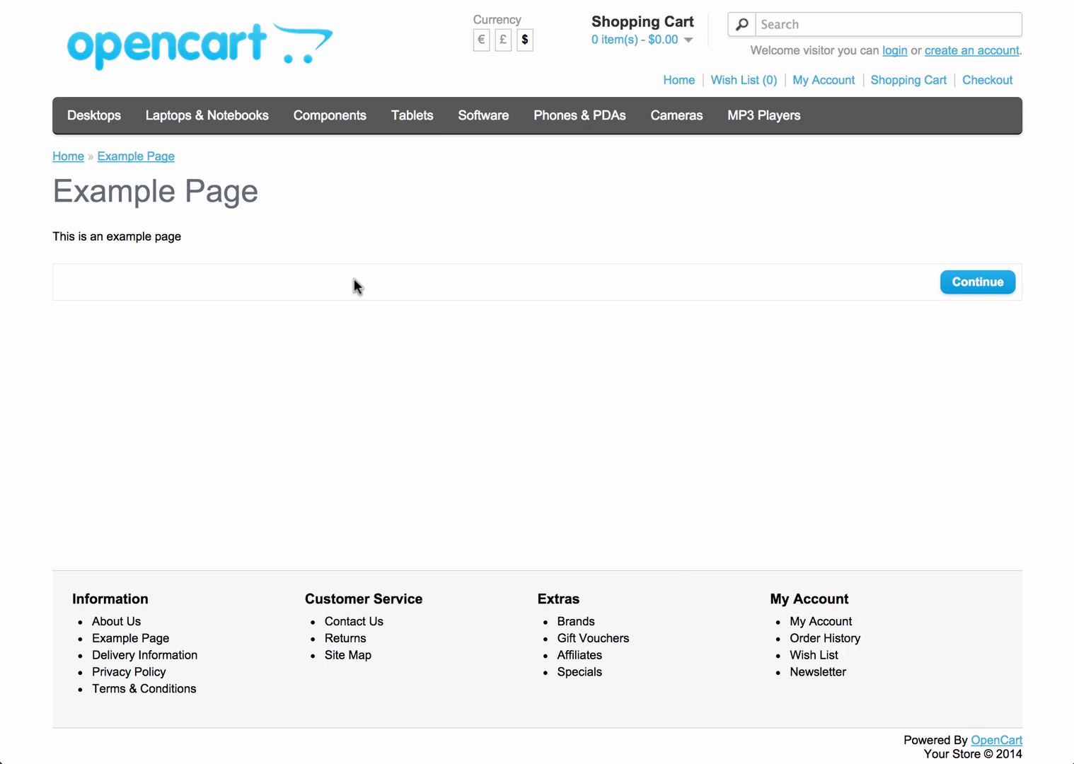